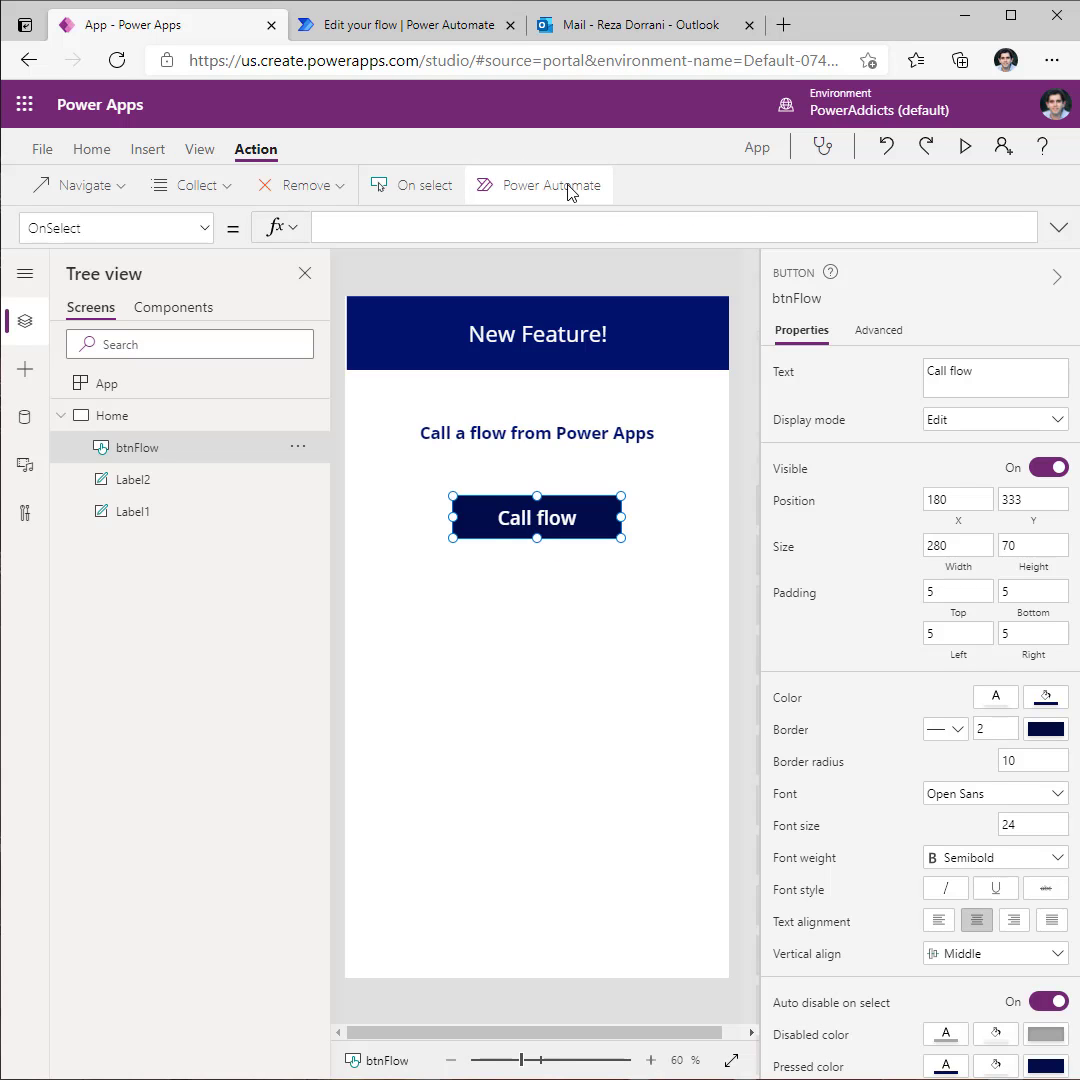
Step: List the environment's available flows for the Call flow button via Power Automate on the Action tab
{"action": "left_click", "coordinate": [540, 184]}
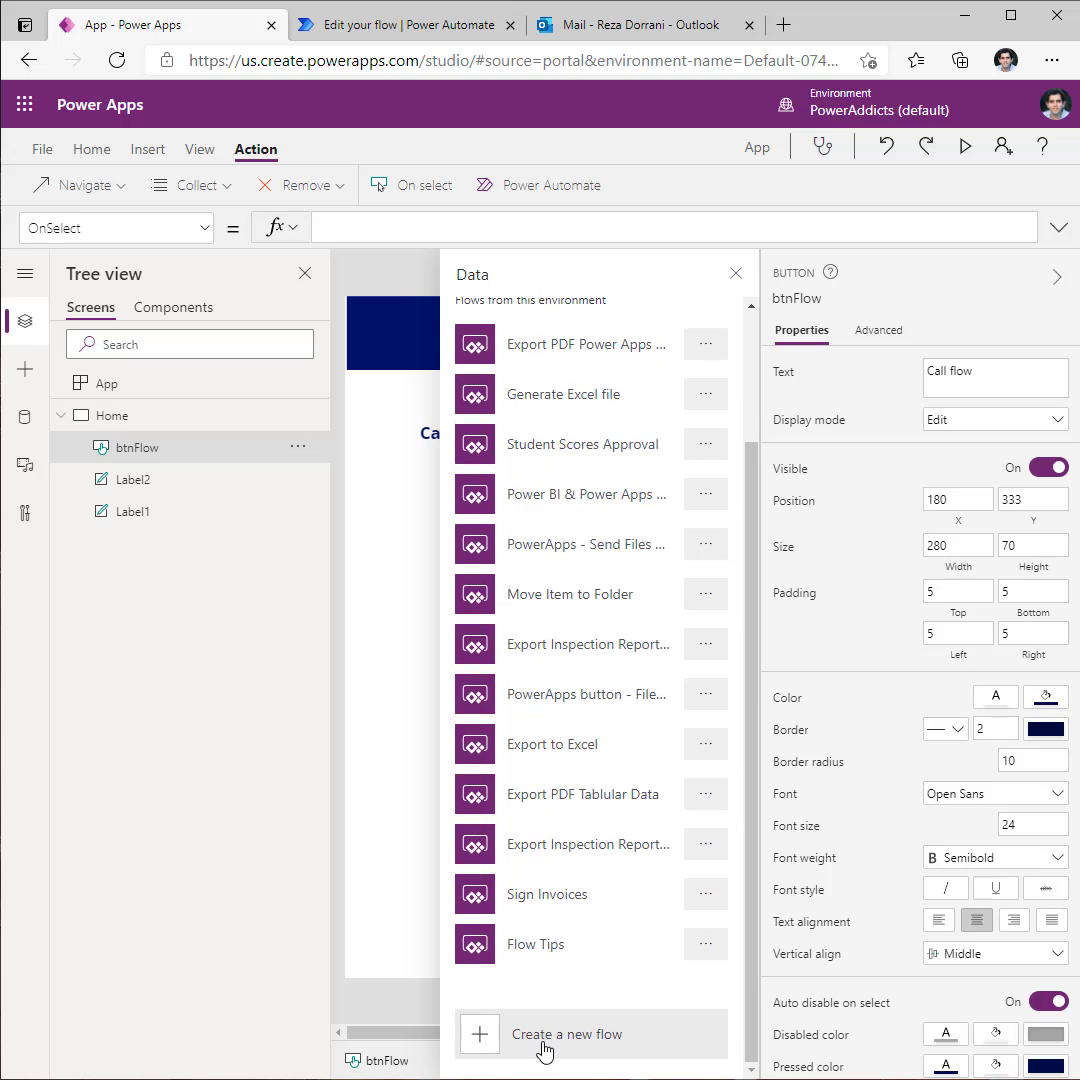
Step: Create a new flow from the Power Apps button template
{"action": "left_click", "coordinate": [566, 1032]}
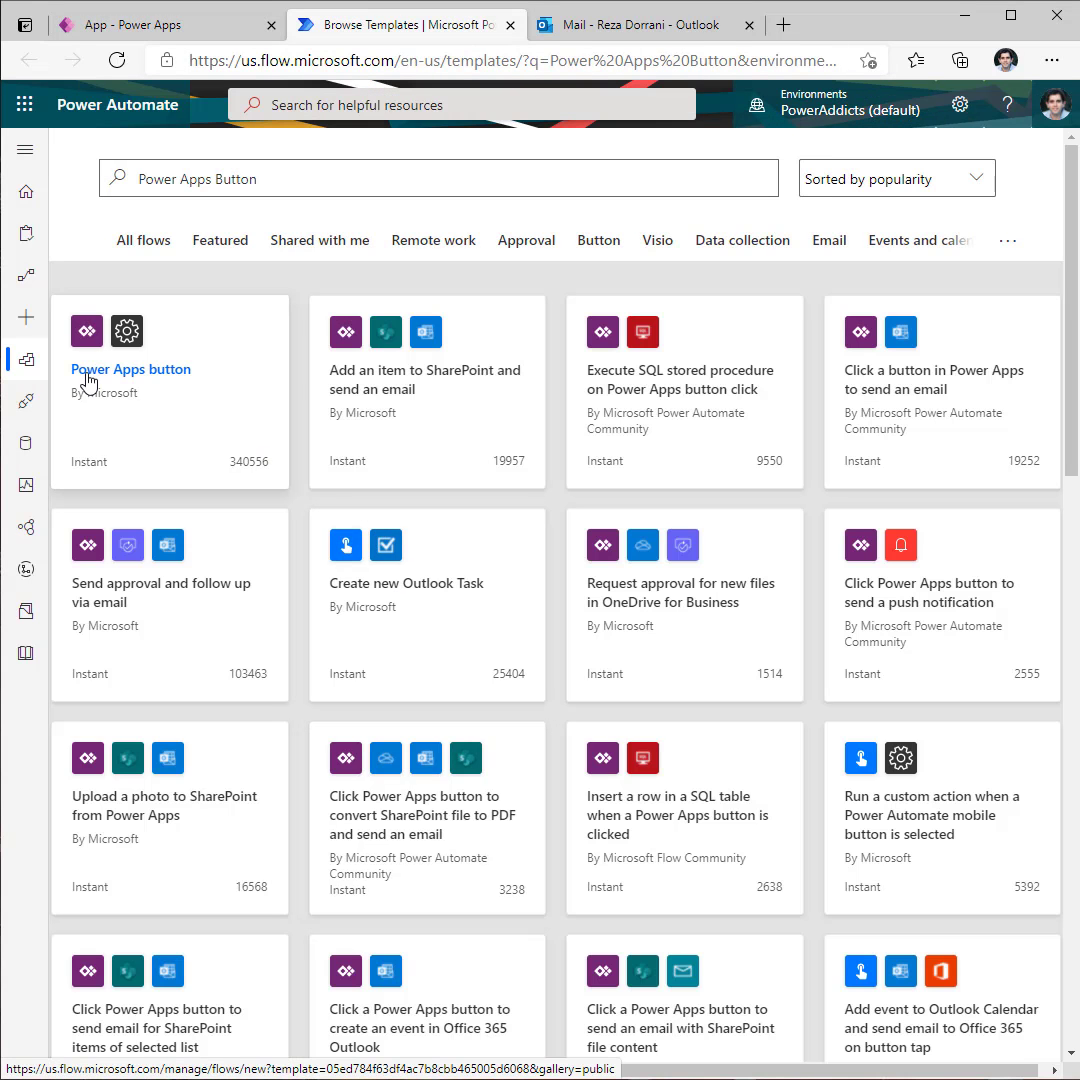
{"action": "mouse_move", "coordinate": [136, 376]}
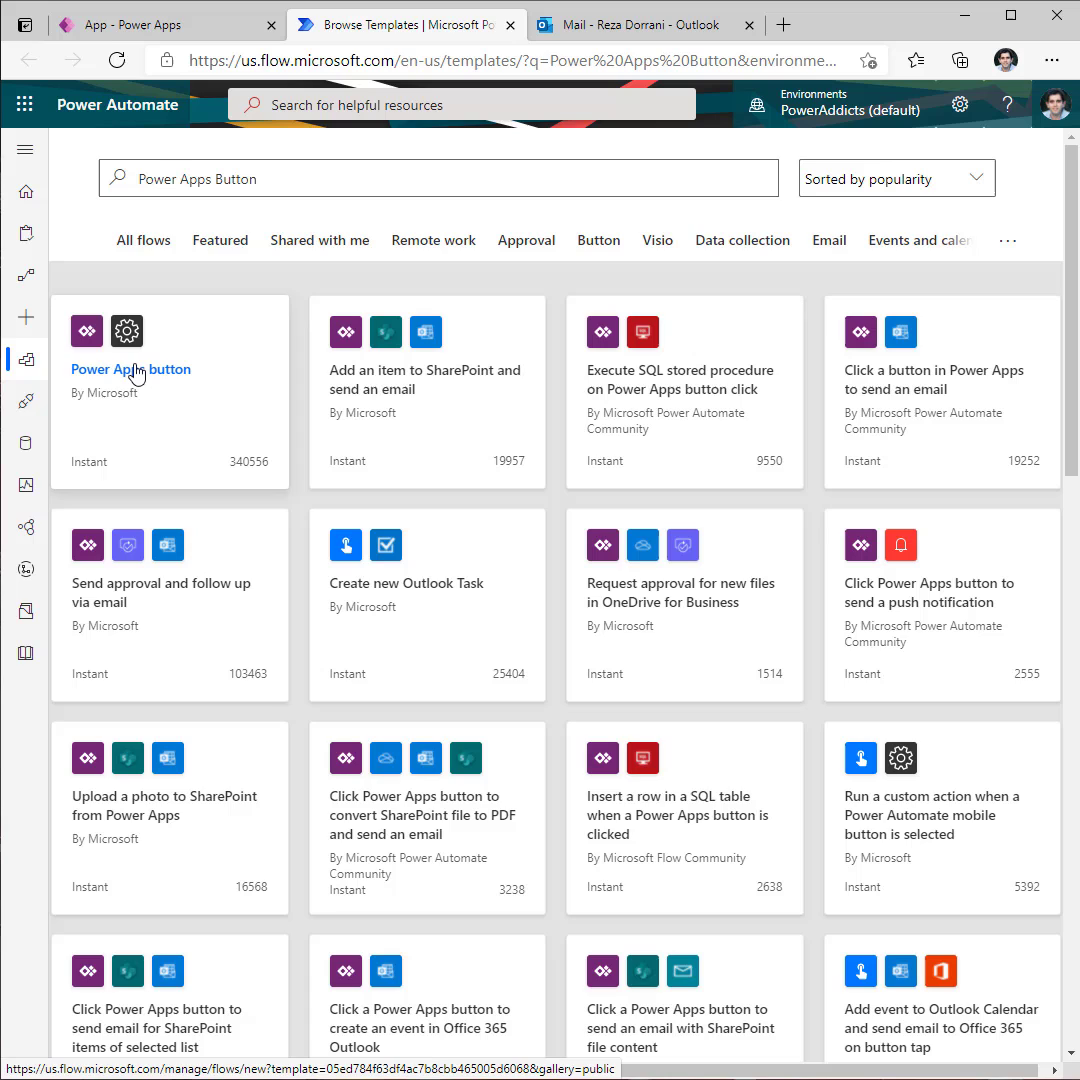
{"action": "left_click", "coordinate": [130, 368]}
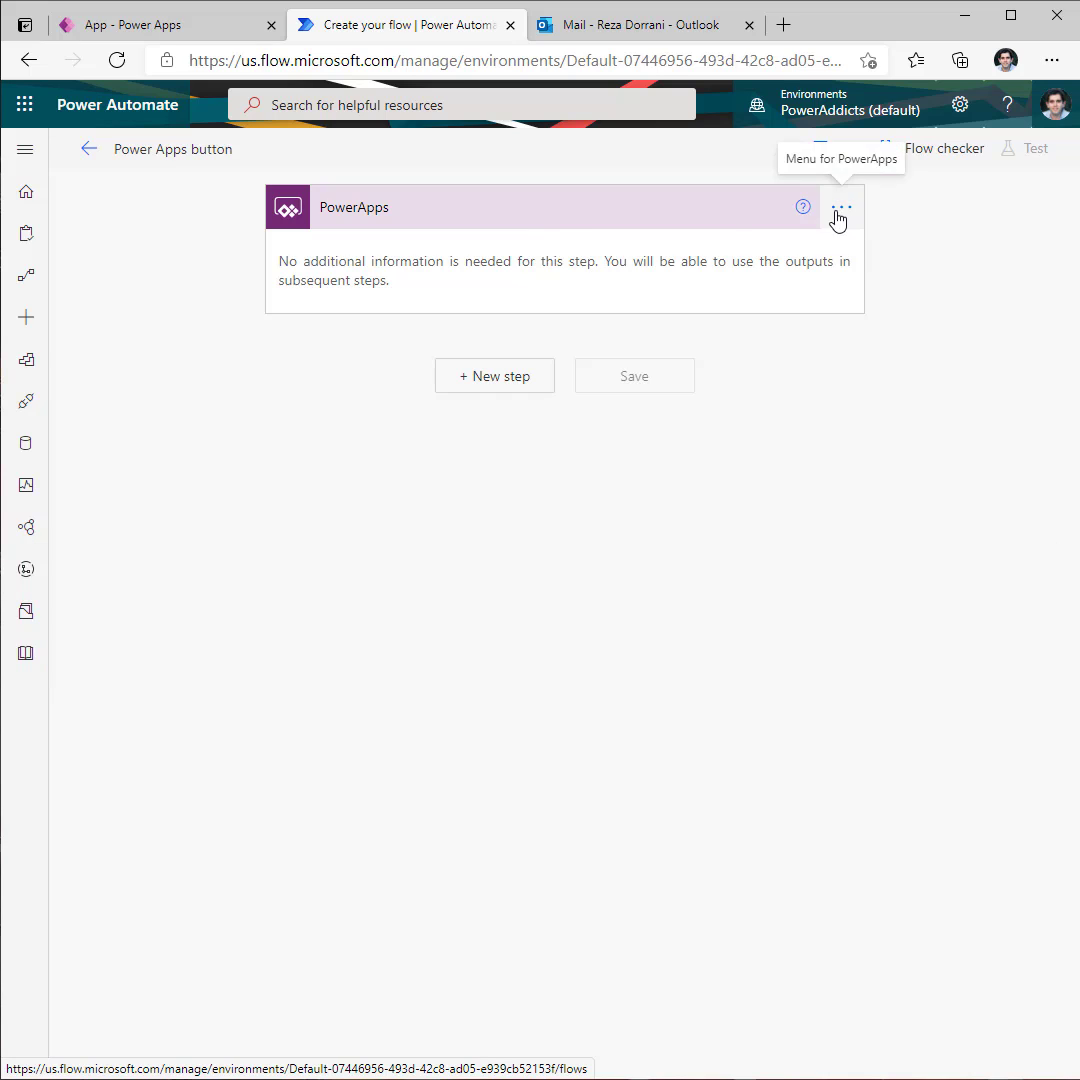
Step: Delete the original PowerApps trigger step and show the PowerApps connector's triggers to pick V2
{"action": "left_click", "coordinate": [840, 208]}
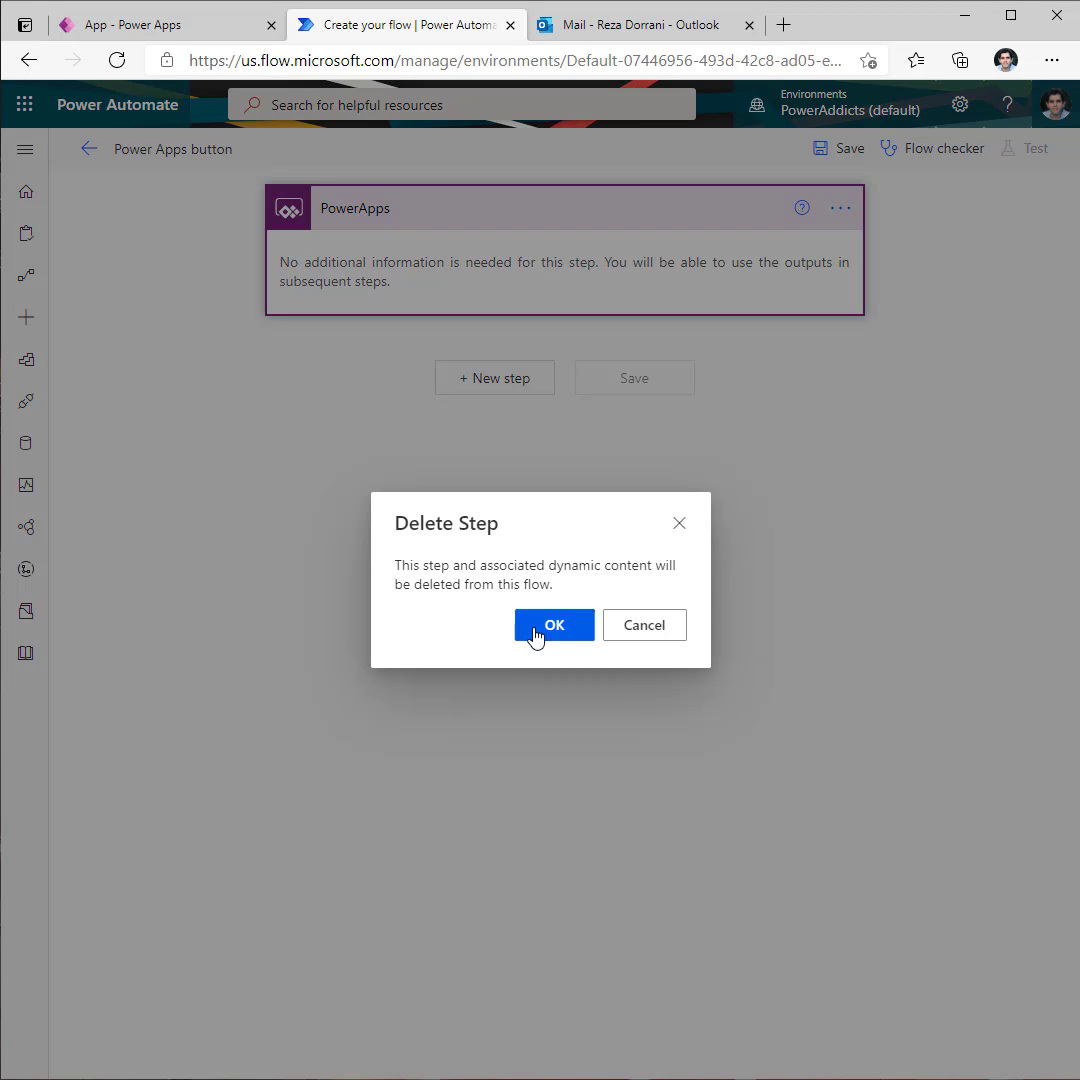
{"action": "left_click", "coordinate": [552, 624]}
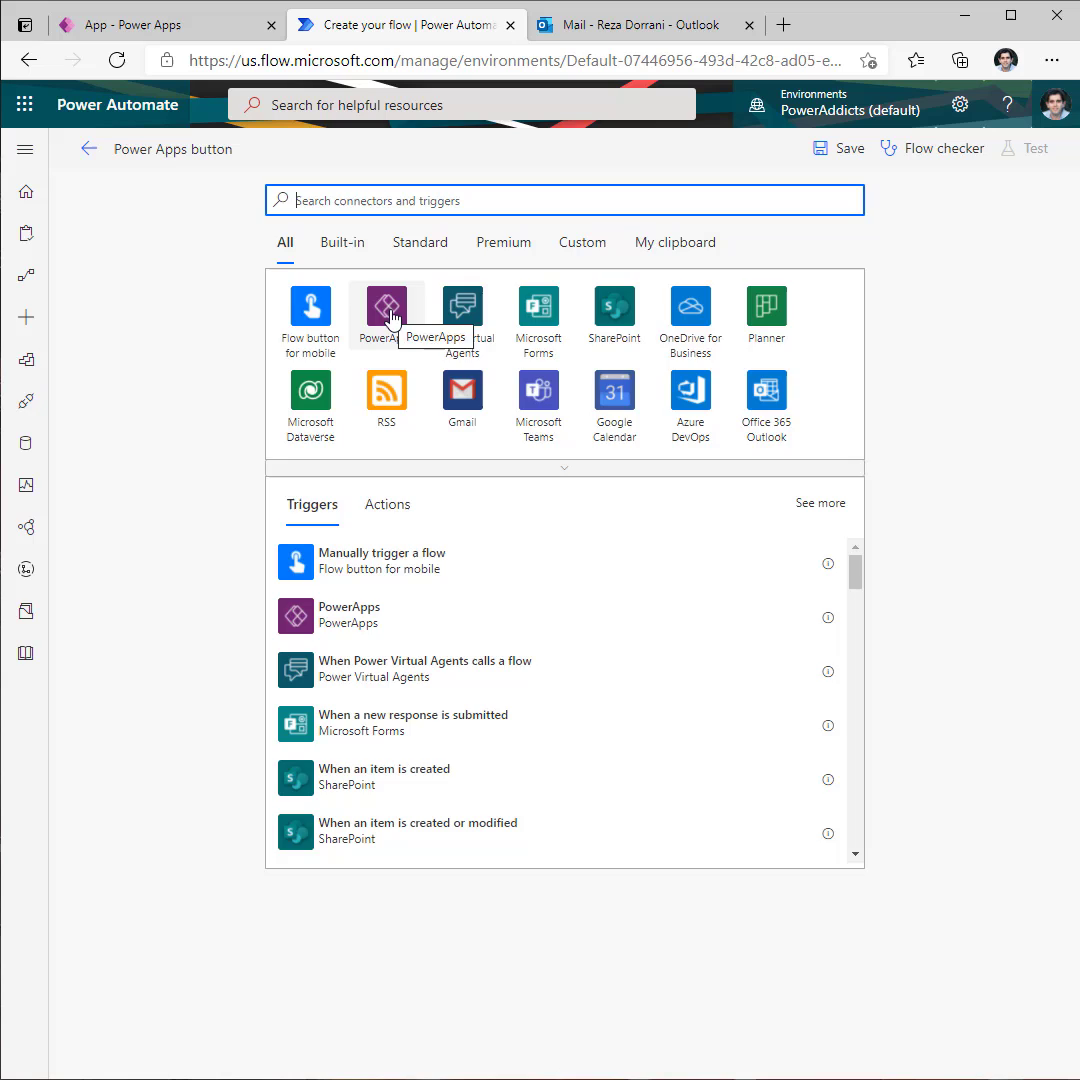
{"action": "left_click", "coordinate": [386, 304]}
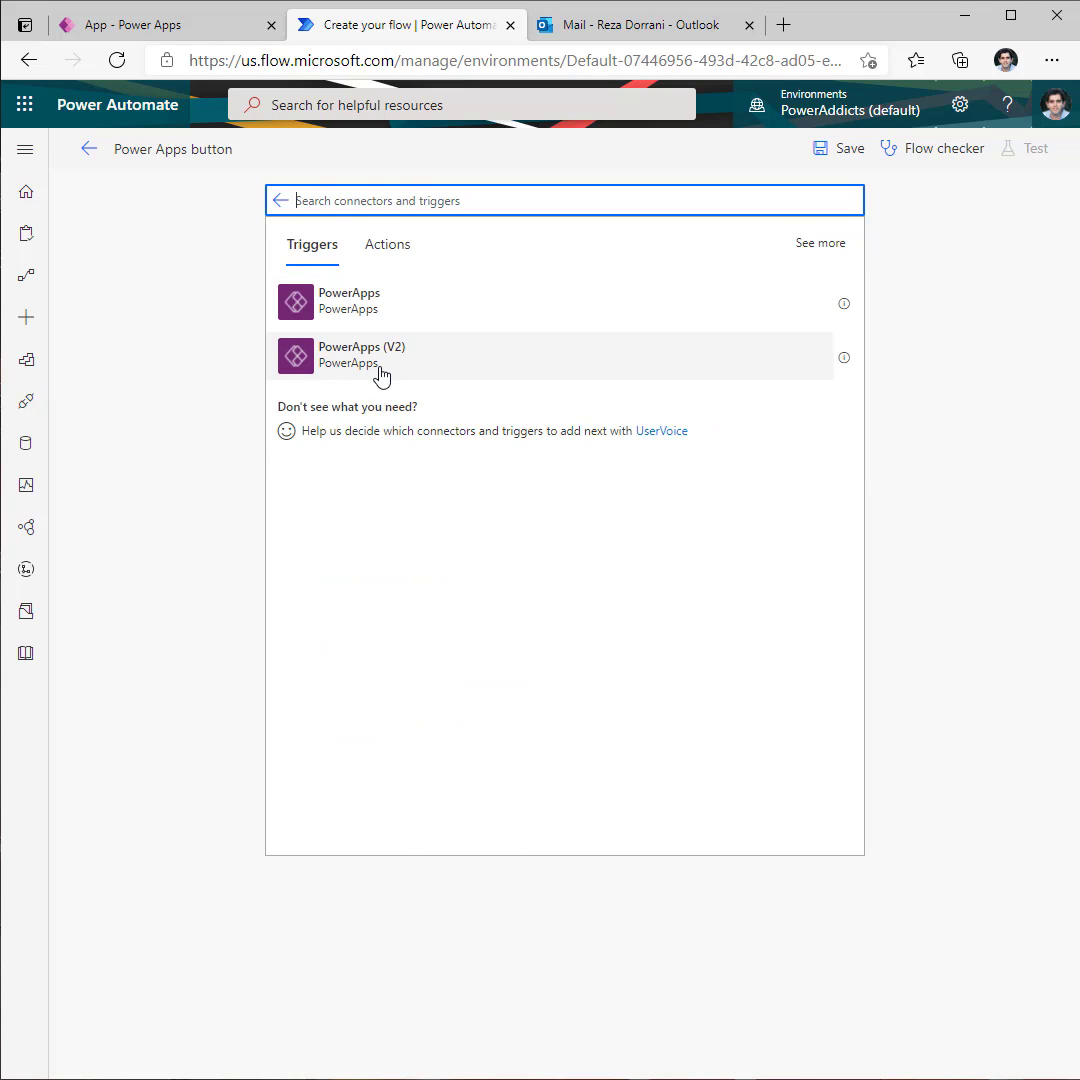
{"action": "mouse_move", "coordinate": [386, 378]}
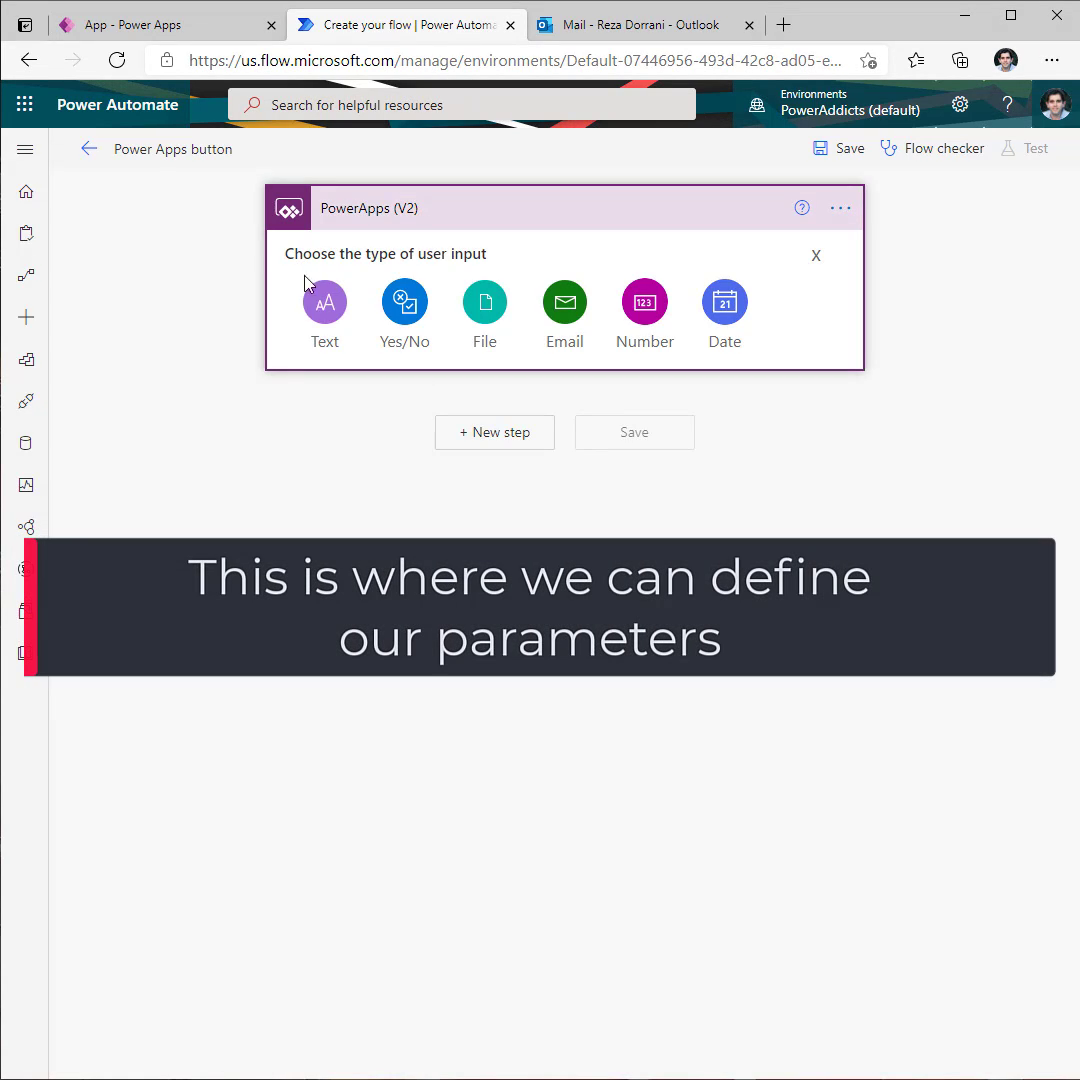
{"action": "mouse_move", "coordinate": [628, 334]}
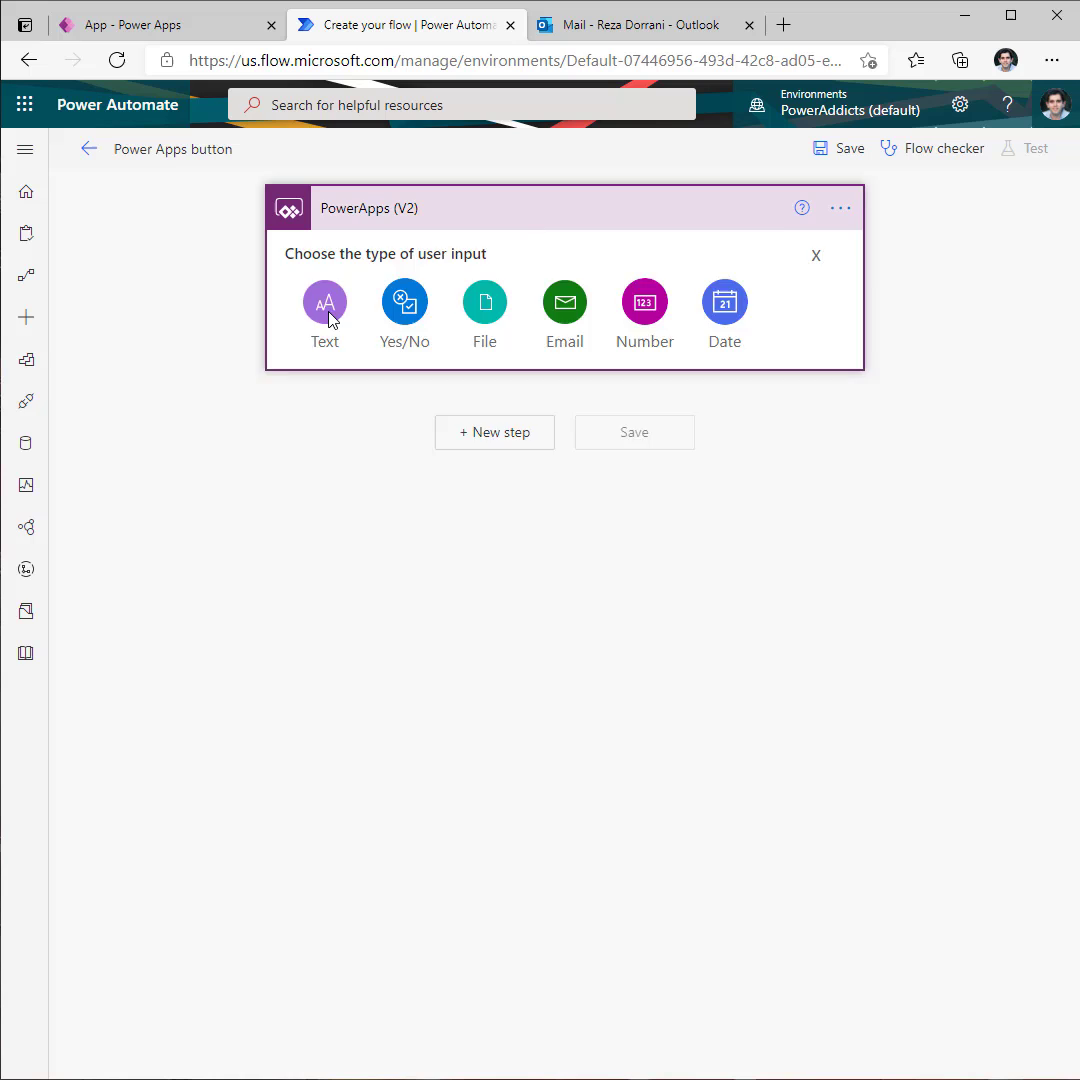
Step: Add Subject and Email text inputs and a Send an email (V2) step addressed to Email with Subject
{"action": "left_click", "coordinate": [324, 302]}
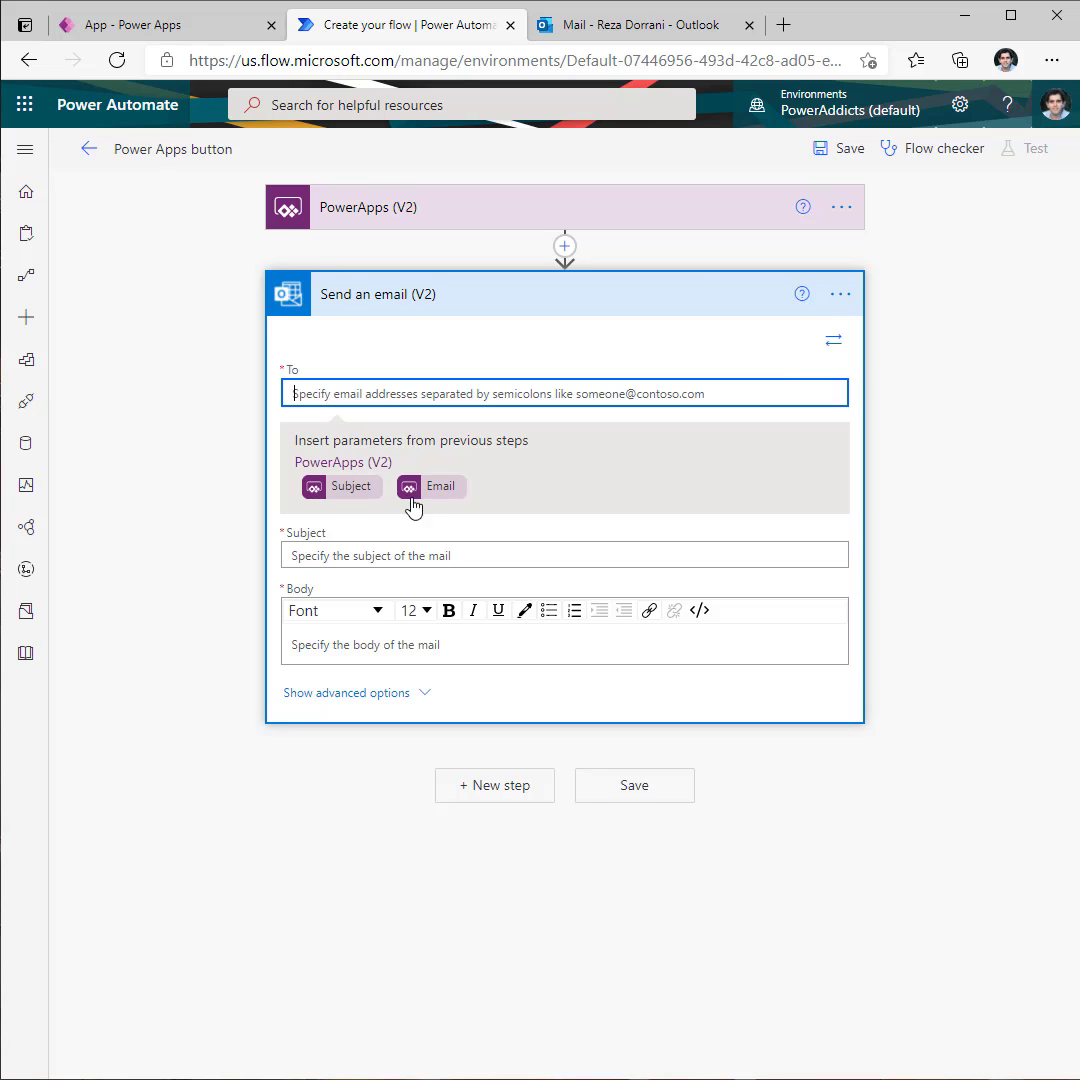
{"action": "left_click", "coordinate": [430, 486]}
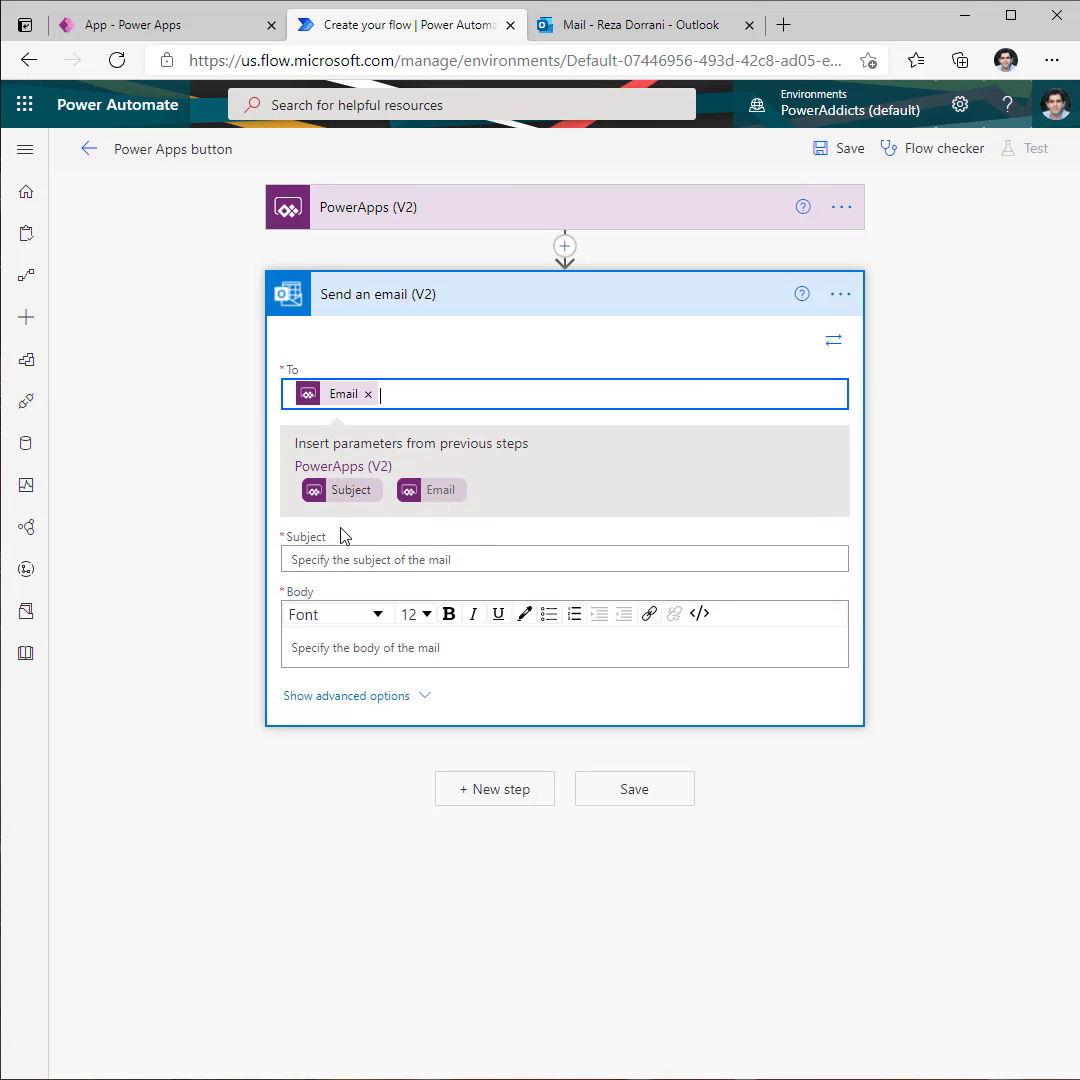
{"action": "left_click", "coordinate": [340, 490]}
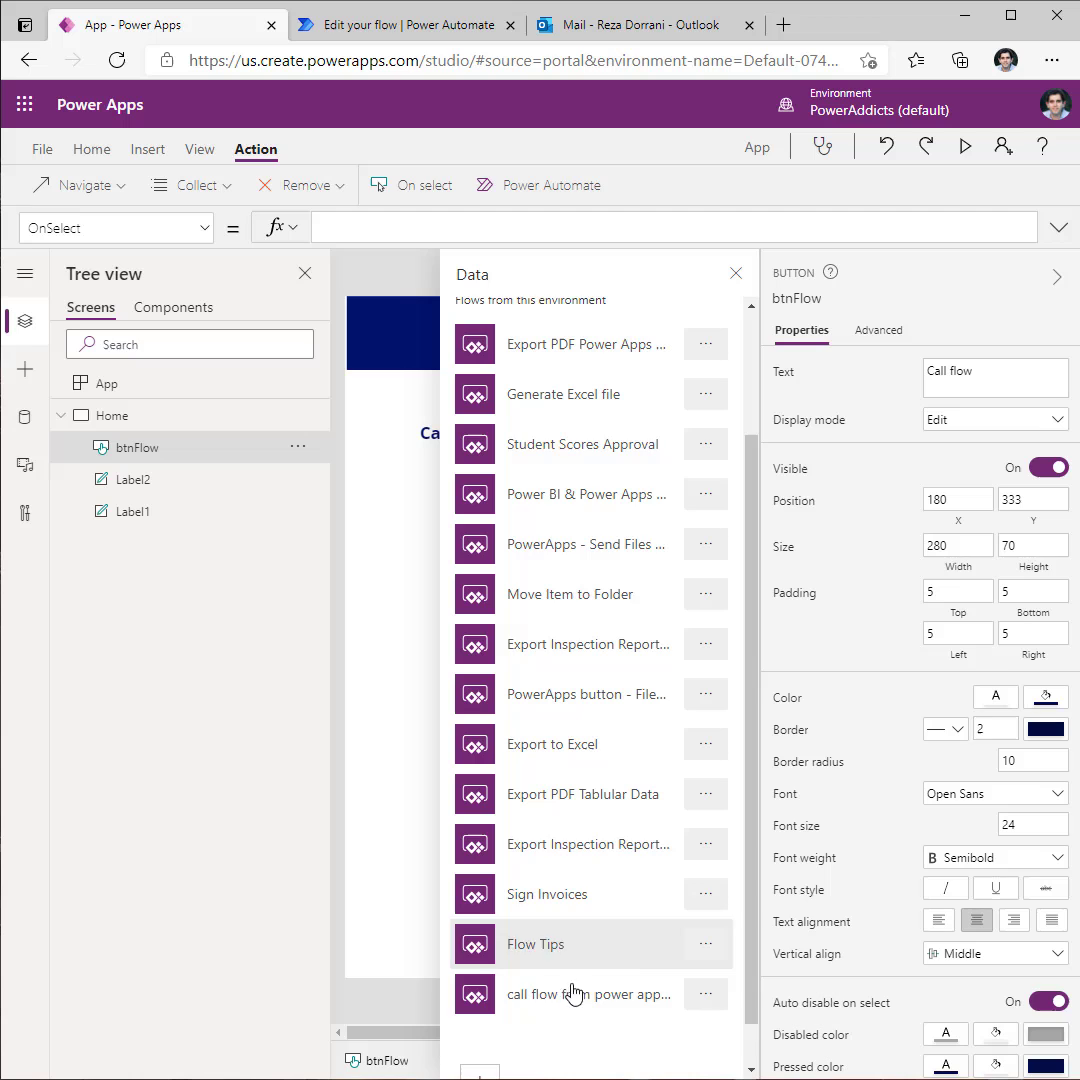
Step: Attach the new flow to Call flow with OnSelect Run("New feature", User().Email)
{"action": "scroll", "scroll_direction": "down", "scroll_amount": 3}
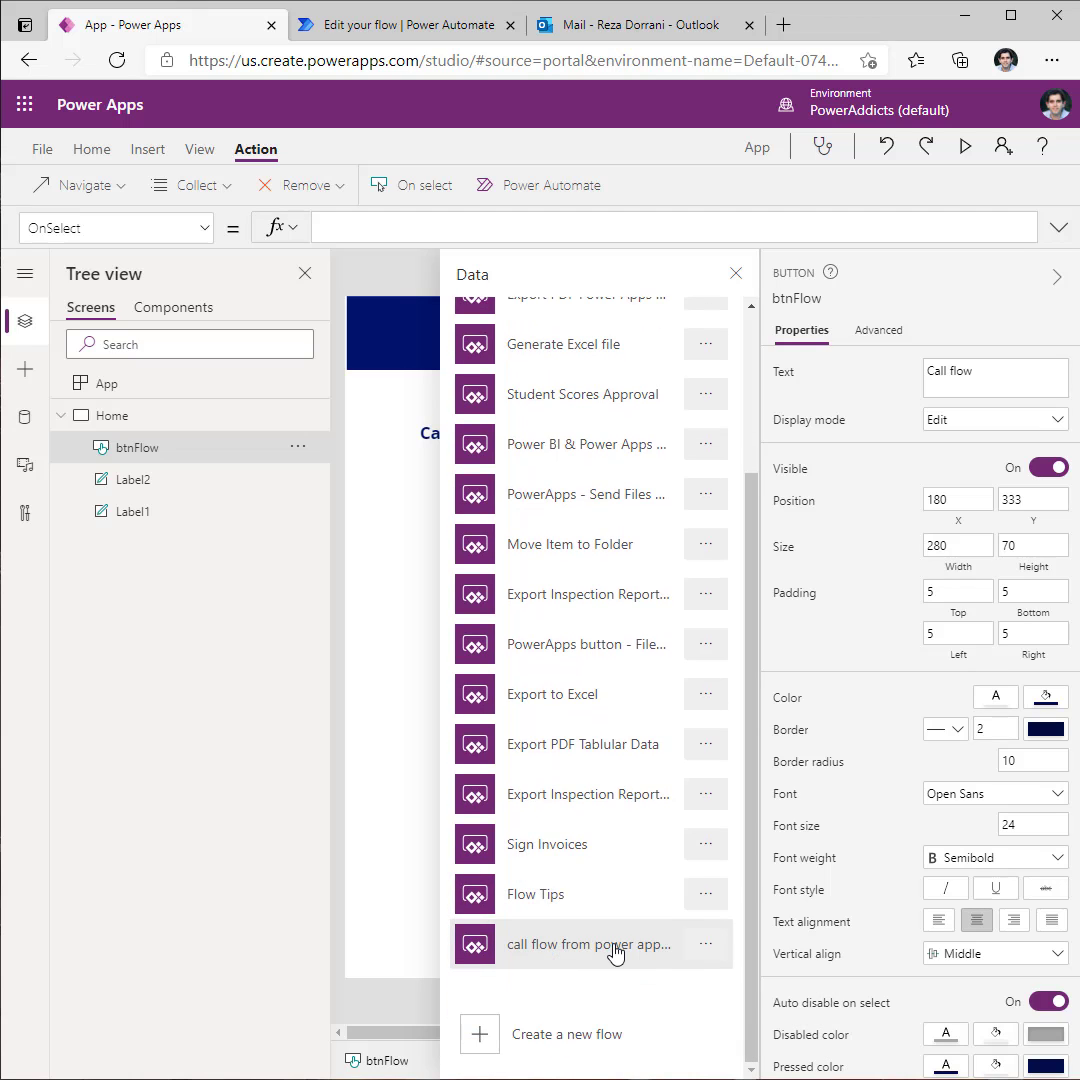
{"action": "left_click", "coordinate": [588, 944]}
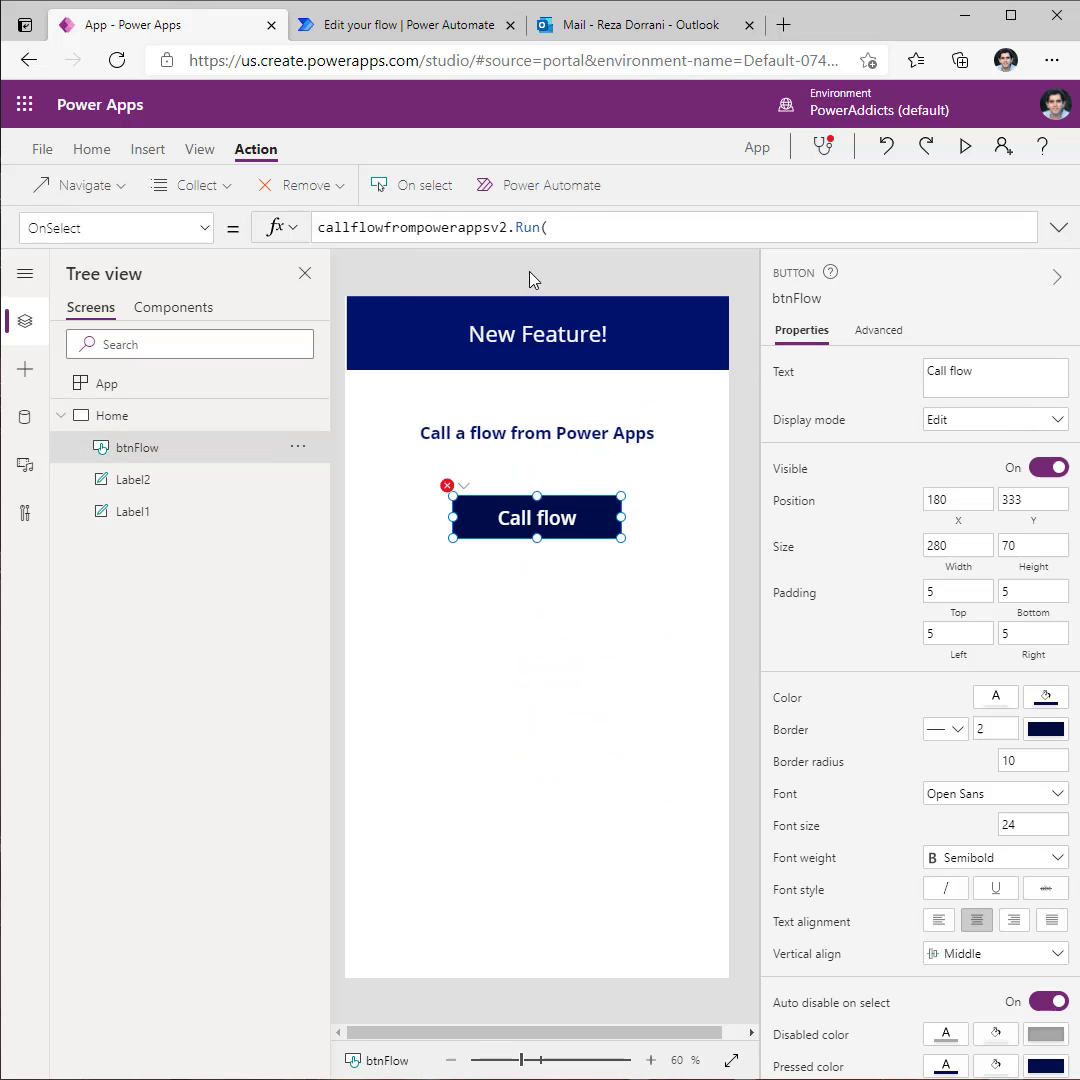
{"action": "left_click", "coordinate": [552, 228]}
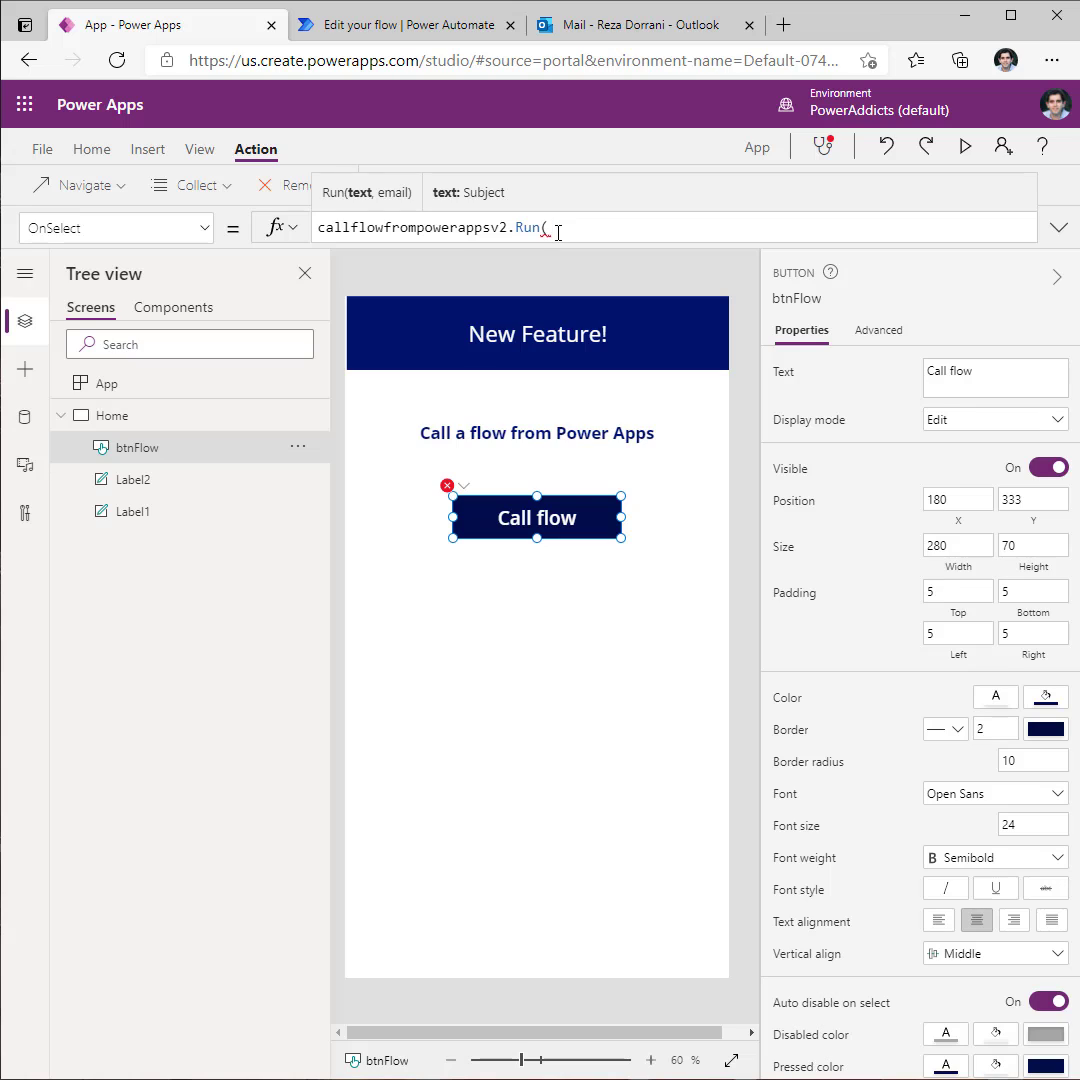
{"action": "type", "text": "\"New feature\""}
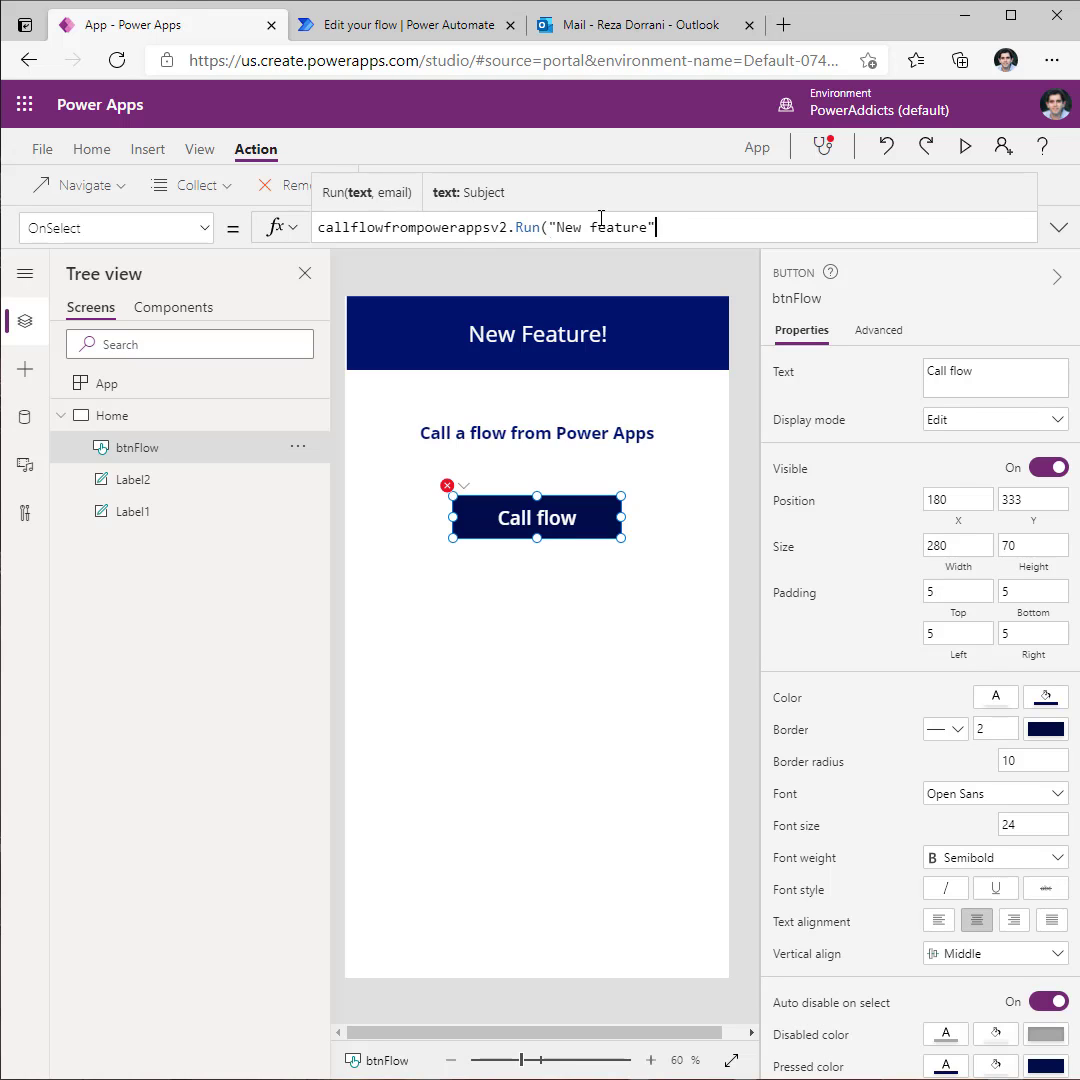
{"action": "type", "text": ",User().Email)"}
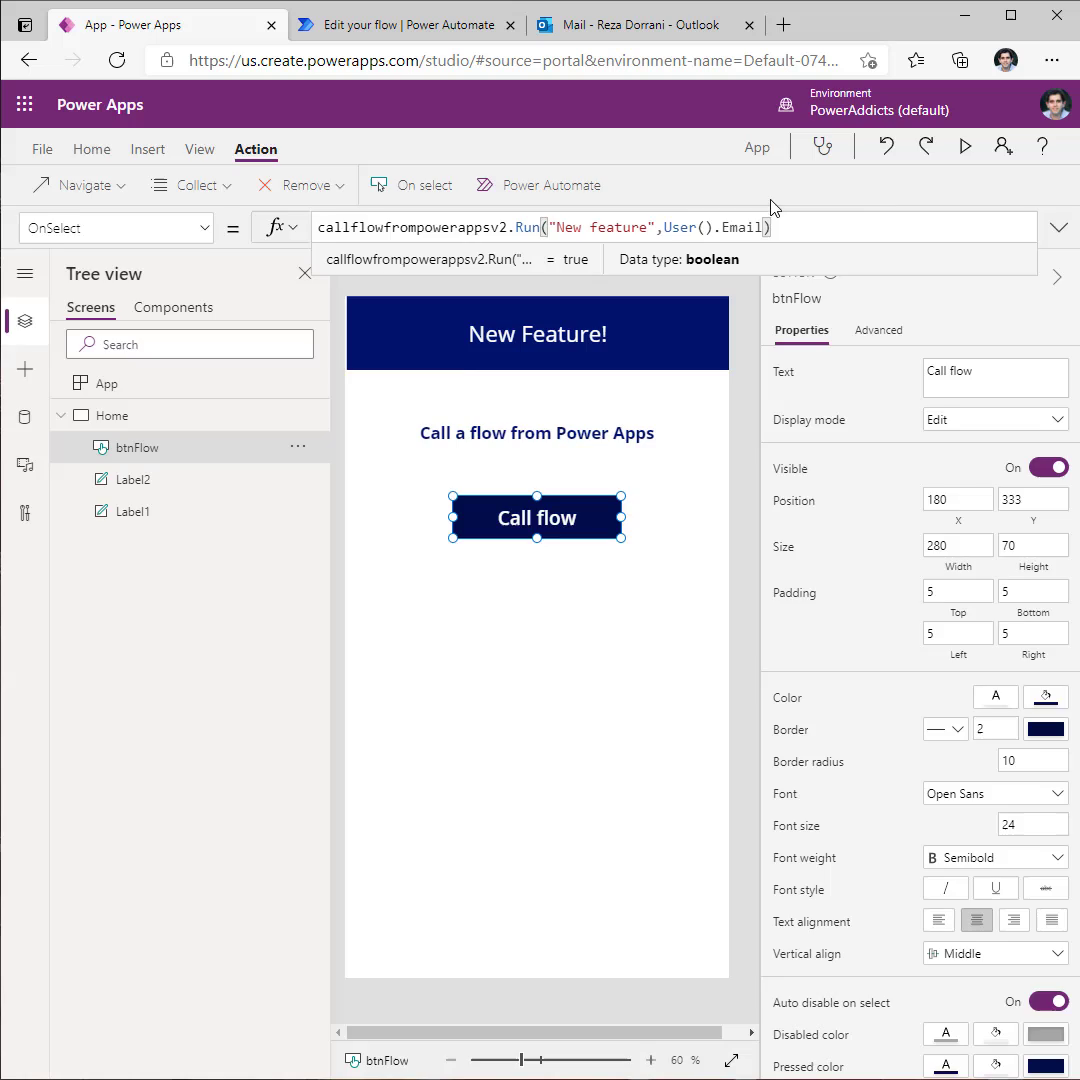
Step: Preview the app and press Call flow so the flow's email arrives in Outlook
{"action": "left_click", "coordinate": [536, 516]}
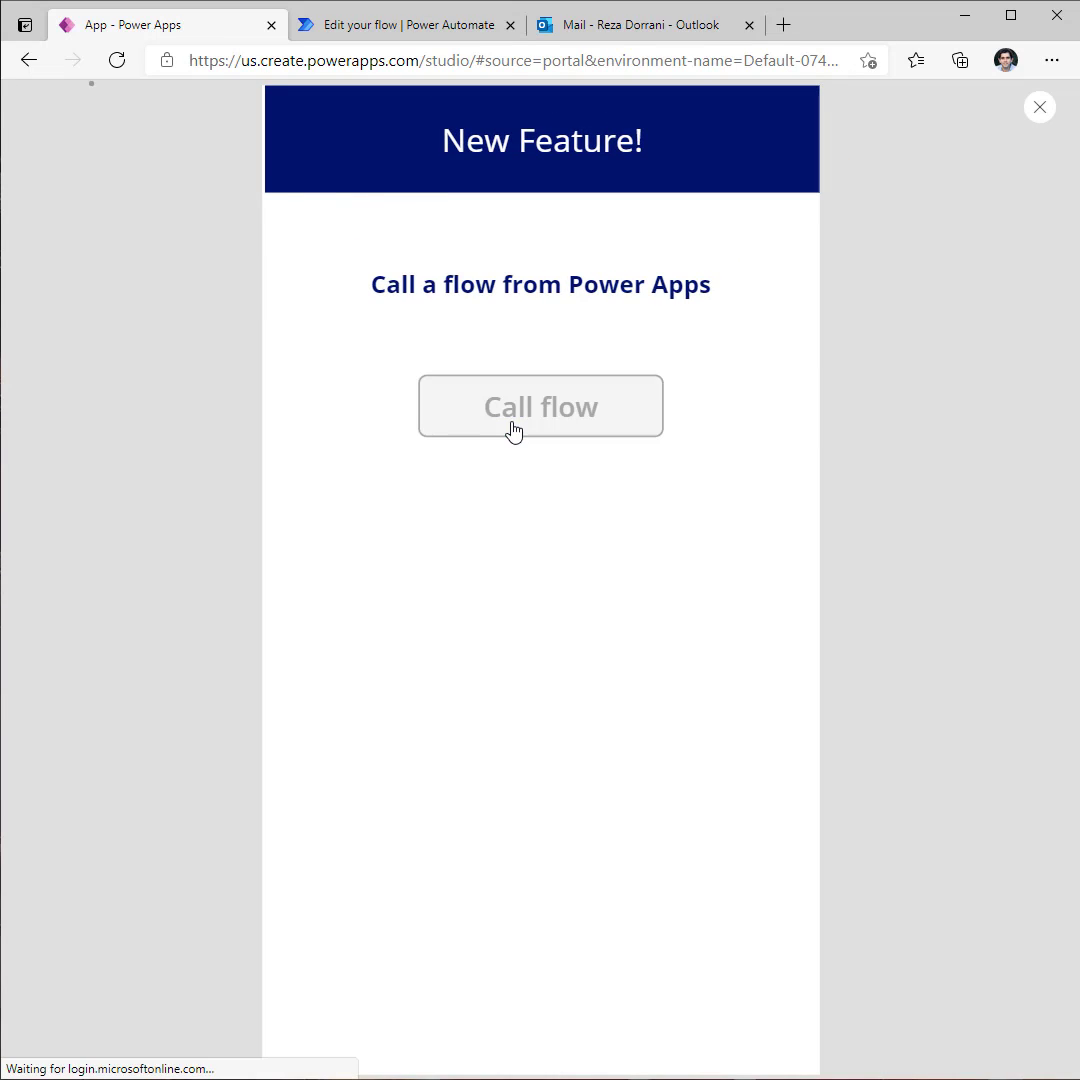
{"action": "left_click", "coordinate": [660, 24]}
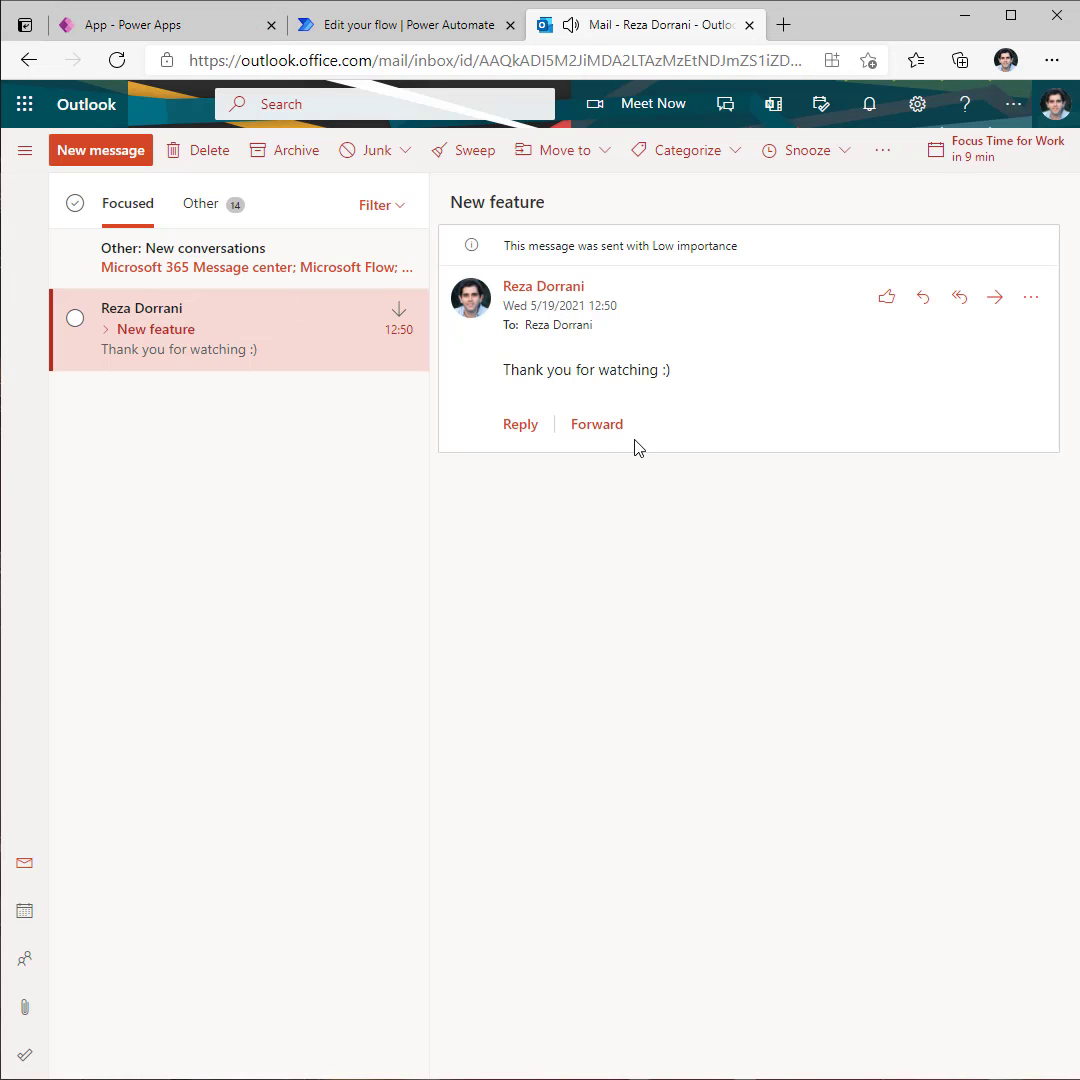